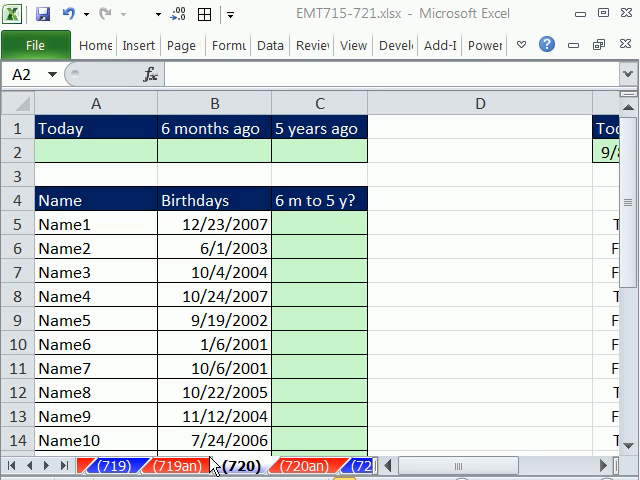
{"action": "mouse_move", "coordinate": [492, 297]}
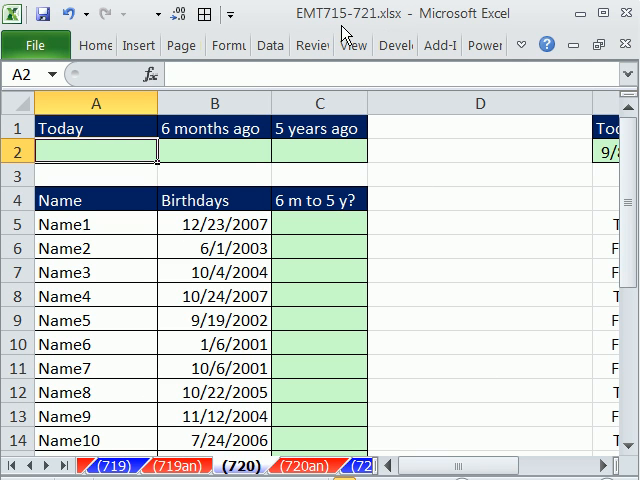
{"action": "mouse_move", "coordinate": [193, 264]}
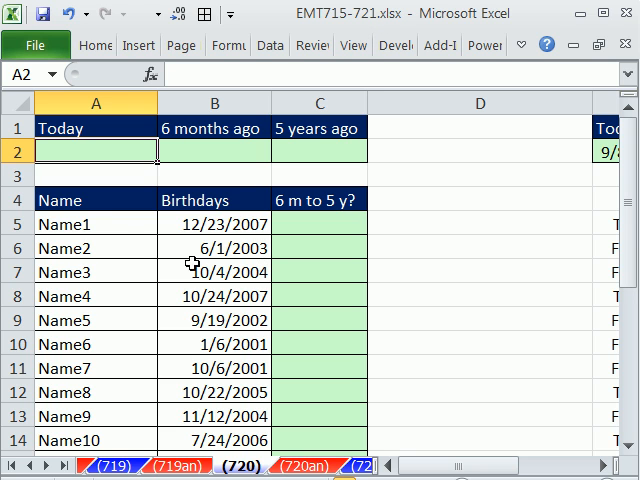
Enter =TODAY() in A2 to show today's date.
{"action": "left_click", "coordinate": [213, 223]}
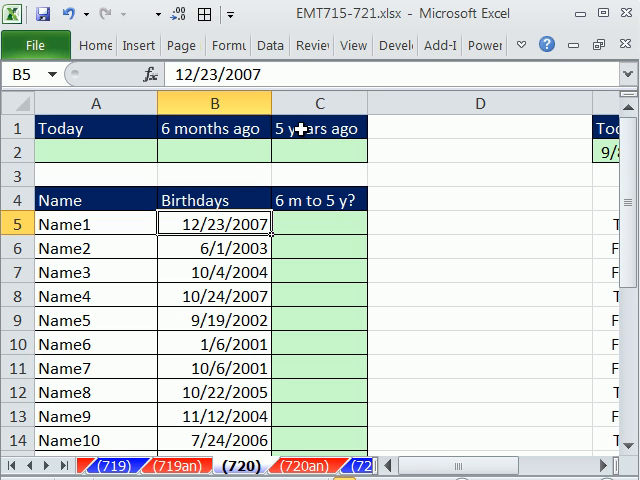
{"action": "mouse_move", "coordinate": [307, 155]}
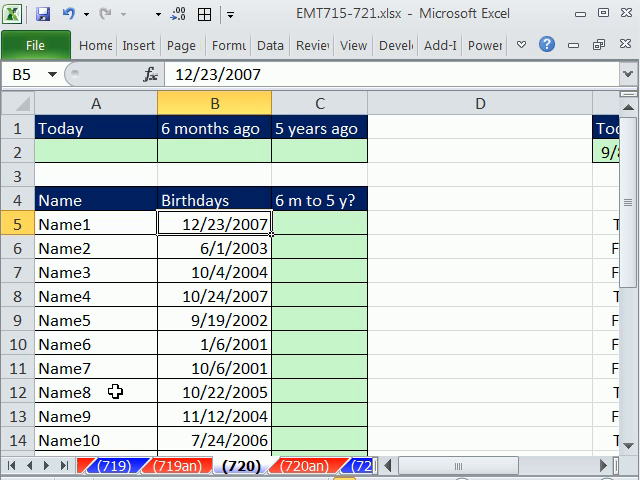
{"action": "mouse_move", "coordinate": [92, 329]}
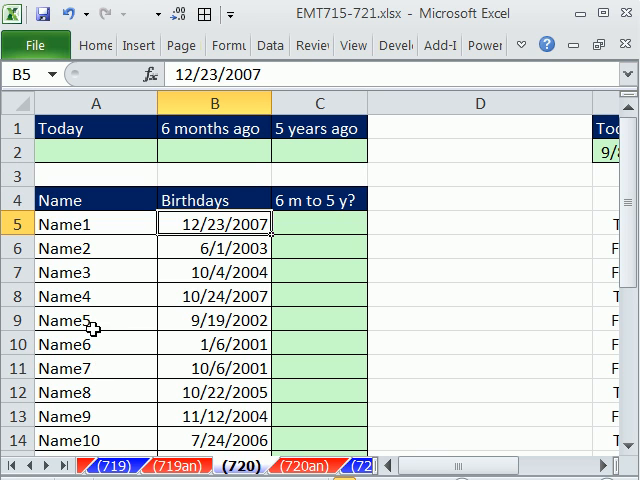
{"action": "mouse_move", "coordinate": [163, 147]}
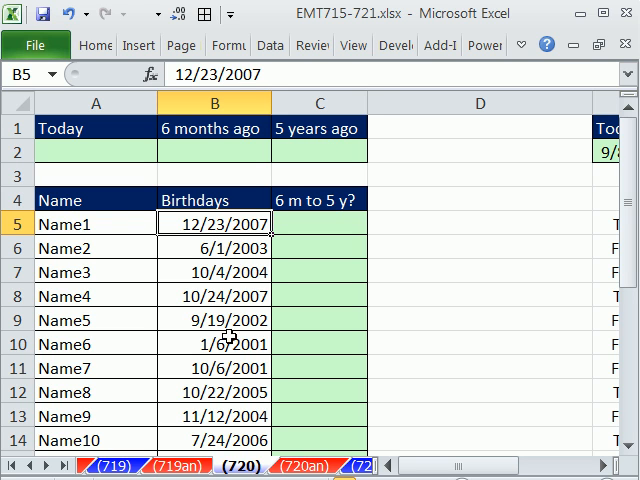
{"action": "mouse_move", "coordinate": [367, 305]}
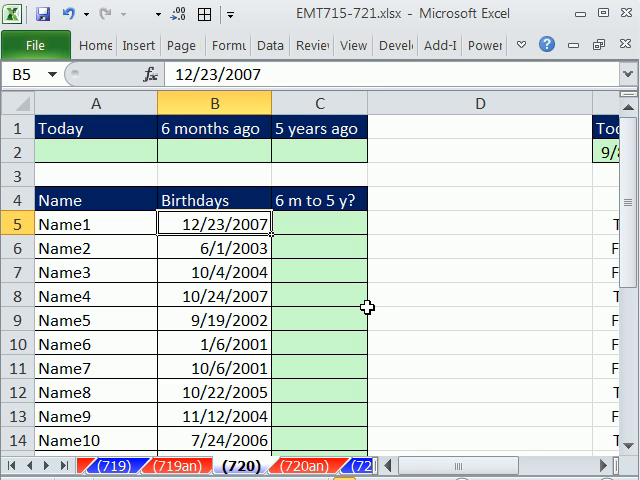
{"action": "mouse_move", "coordinate": [320, 306]}
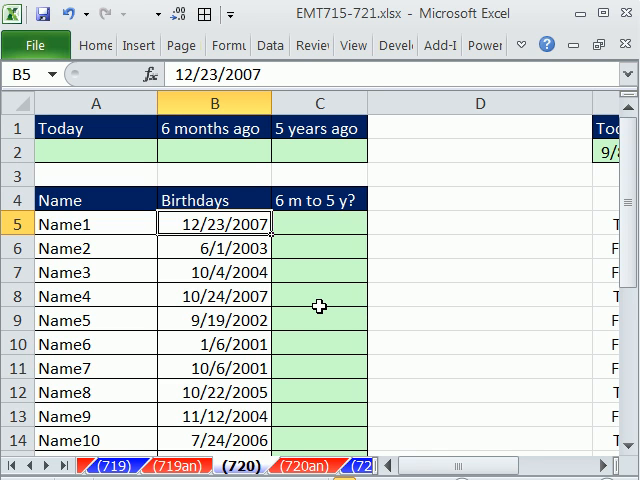
{"action": "mouse_move", "coordinate": [56, 151]}
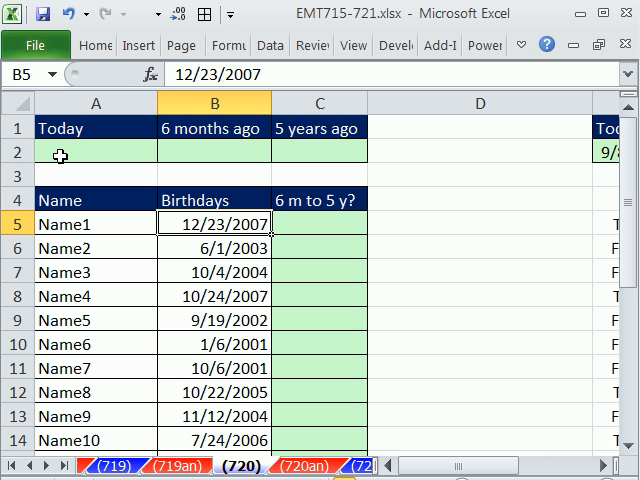
{"action": "left_click", "coordinate": [95, 151]}
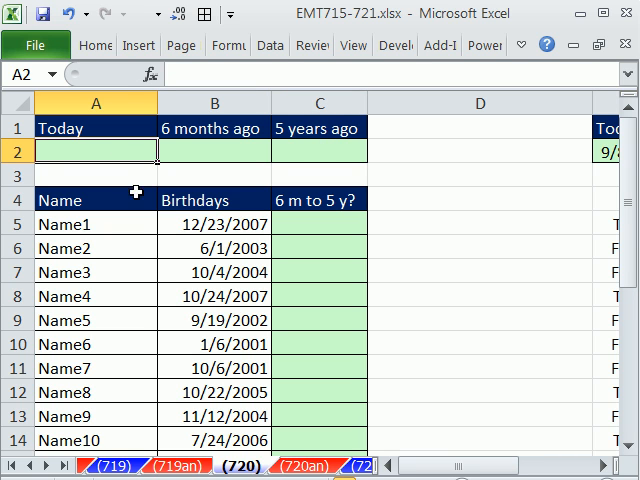
{"action": "type", "text": "="}
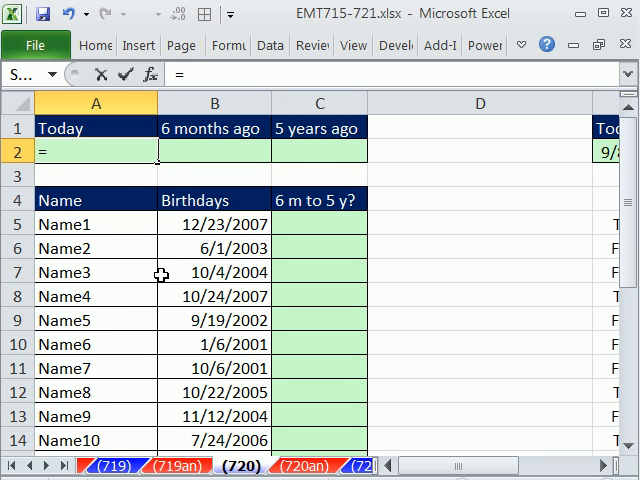
{"action": "type", "text": "TODAY("}
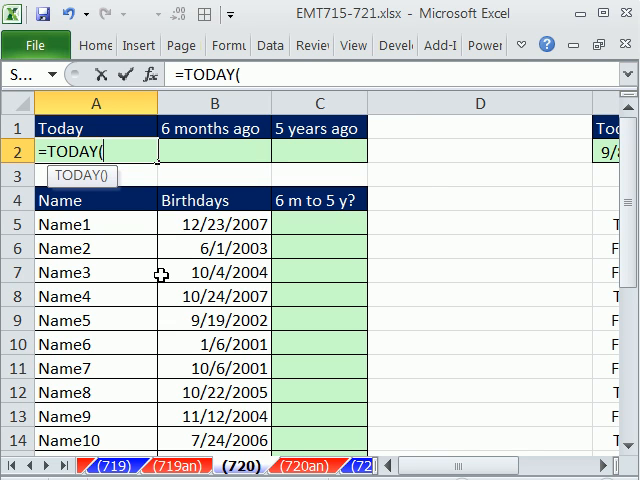
{"action": "type", "text": ")"}
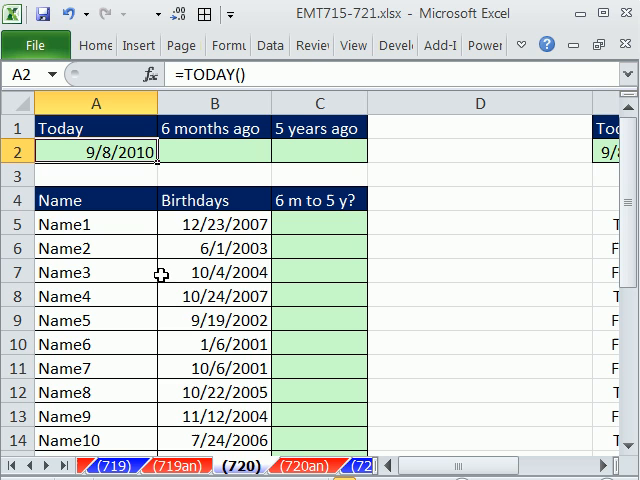
{"action": "mouse_move", "coordinate": [185, 157]}
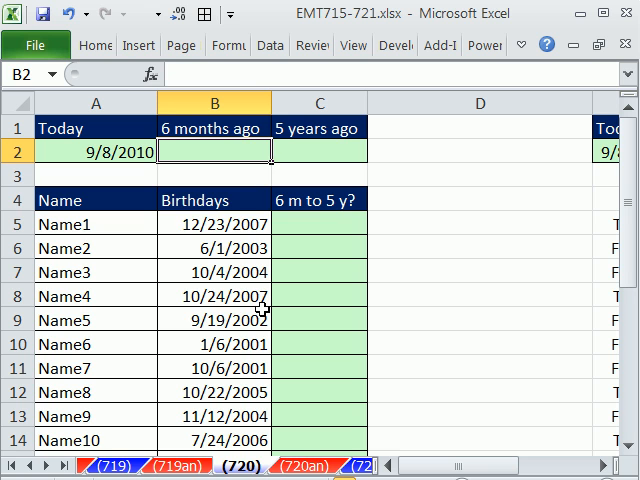
Enter EDATE formulas from $A2 for six months ago (-6) and five years ago (-60).
{"action": "type", "text": "=ed"}
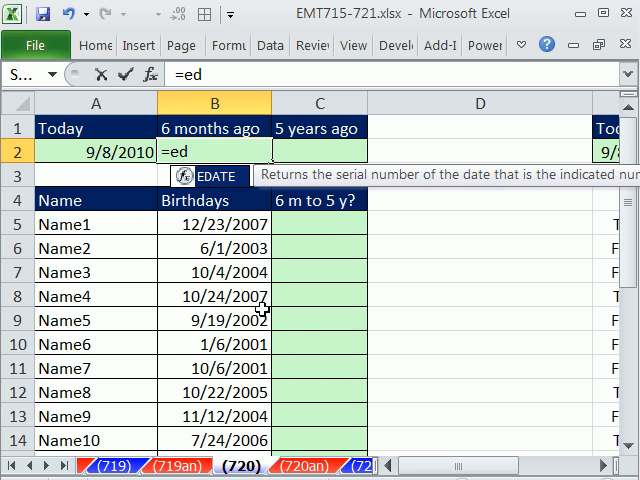
{"action": "type", "text": "EDATE("}
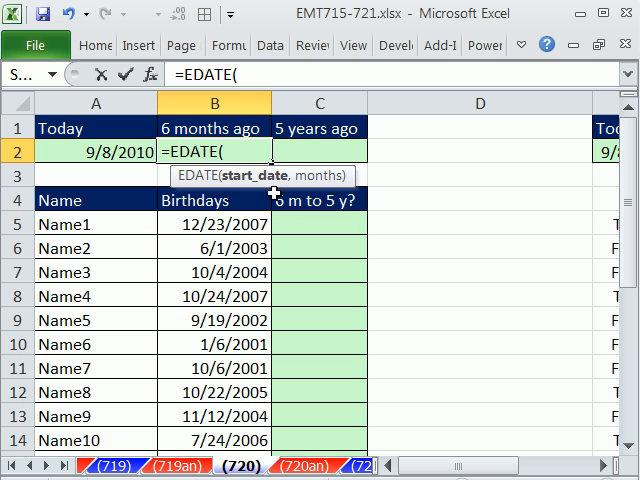
{"action": "mouse_move", "coordinate": [178, 180]}
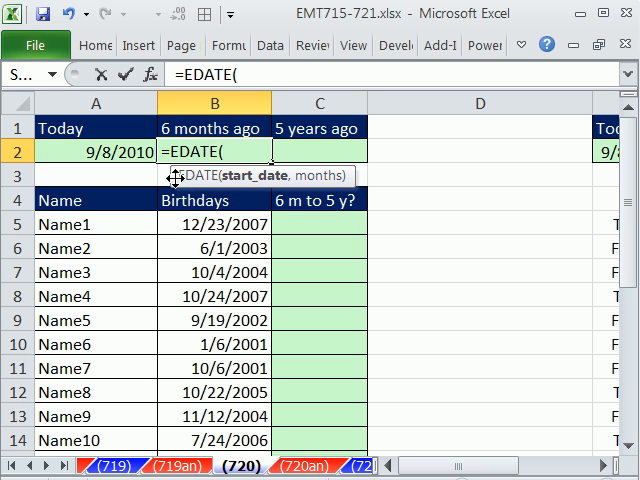
{"action": "left_click", "coordinate": [96, 151]}
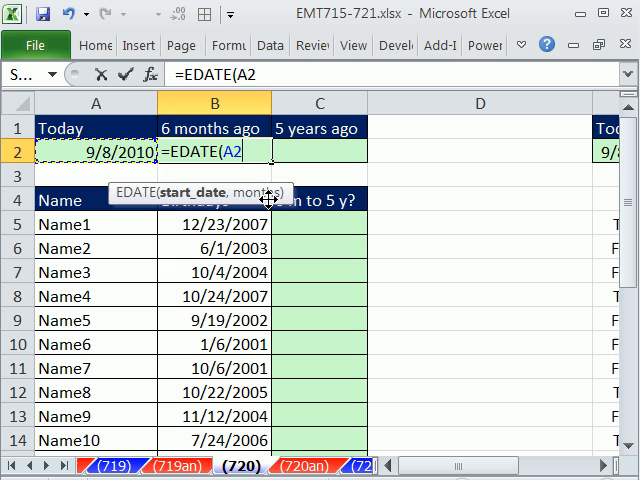
{"action": "type", "text": ","}
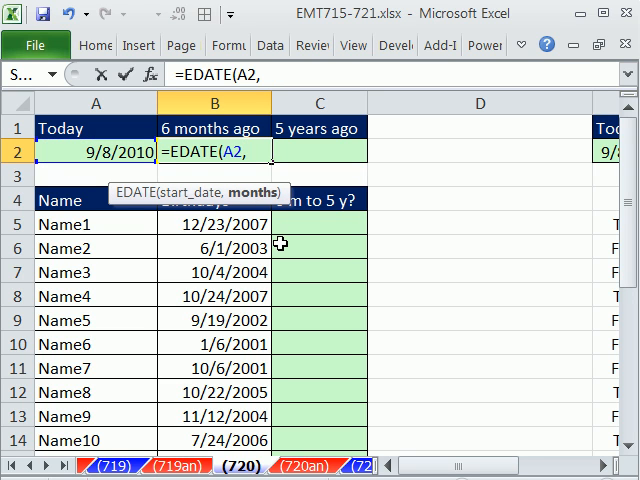
{"action": "type", "text": "-60)"}
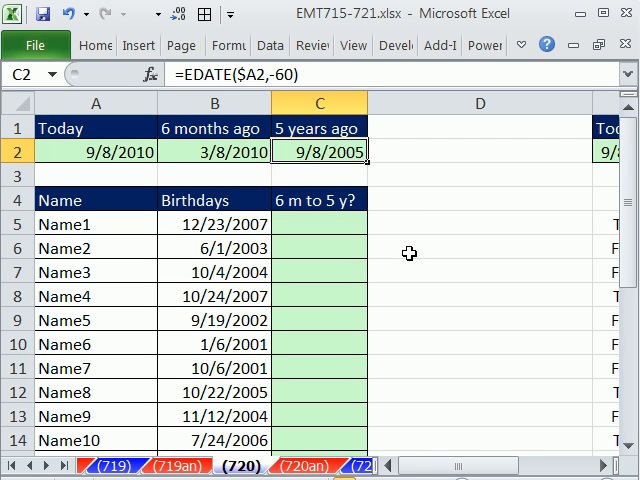
{"action": "mouse_move", "coordinate": [388, 234]}
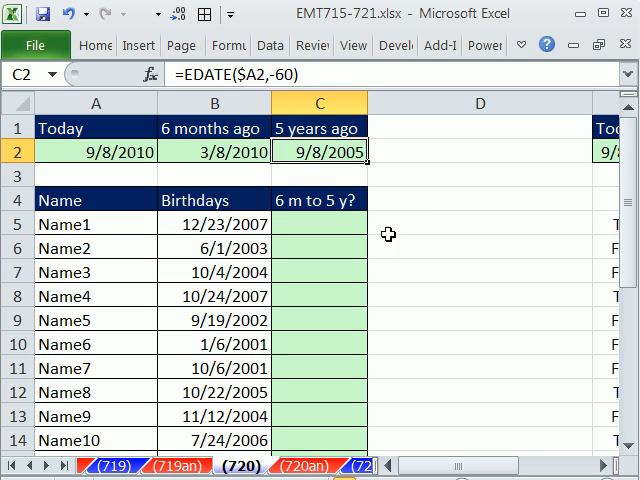
{"action": "mouse_move", "coordinate": [230, 160]}
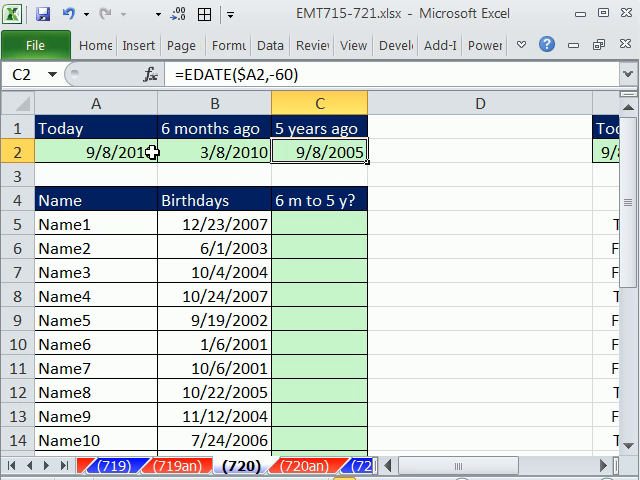
{"action": "mouse_move", "coordinate": [350, 151]}
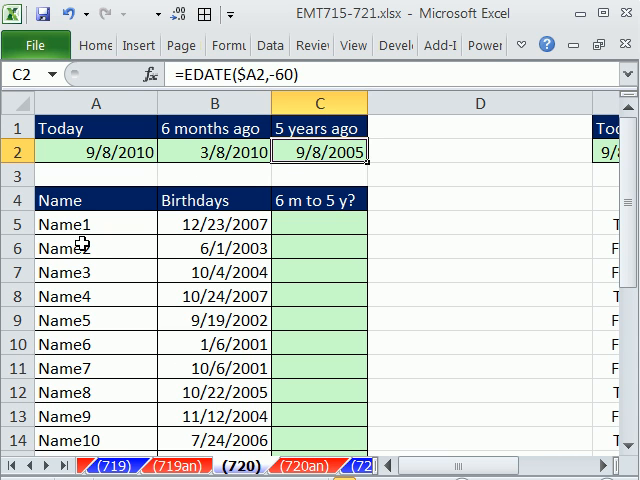
Turn on filtering for the Name and Birthdays list and show the Birthdays Date Filters.
{"action": "left_click", "coordinate": [96, 248]}
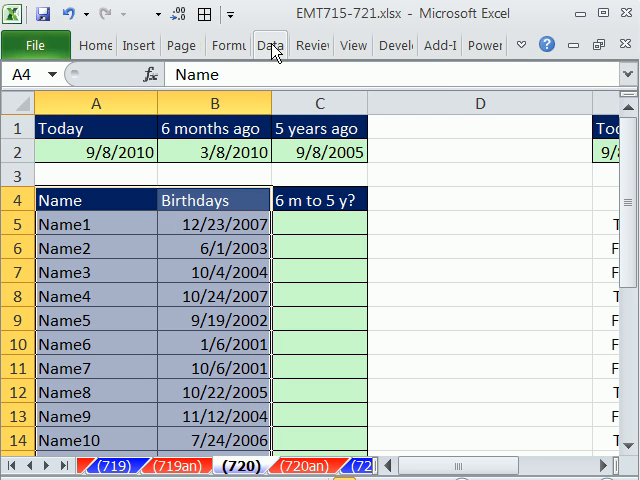
{"action": "left_click", "coordinate": [270, 45]}
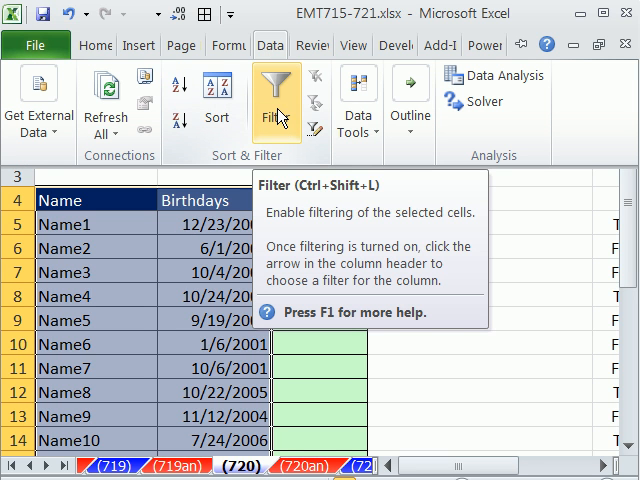
{"action": "left_click", "coordinate": [276, 95]}
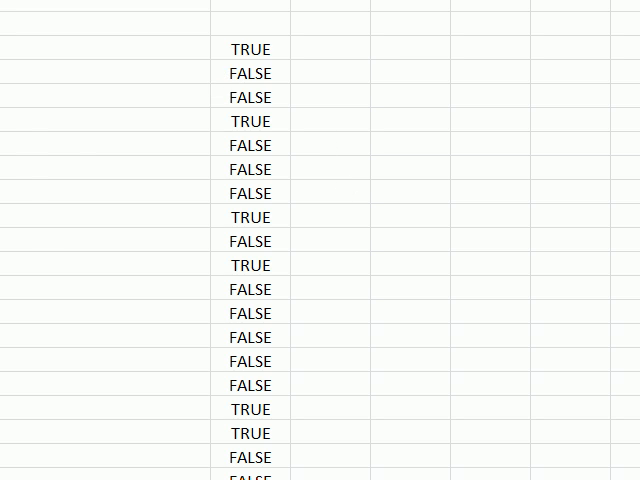
{"action": "left_click", "coordinate": [333, 277]}
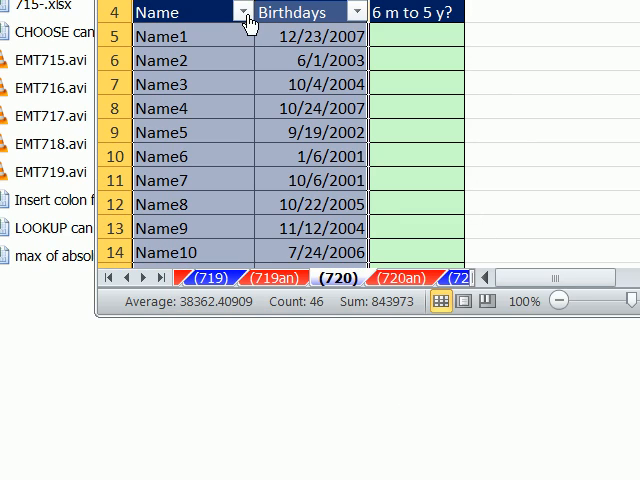
{"action": "left_click", "coordinate": [352, 11]}
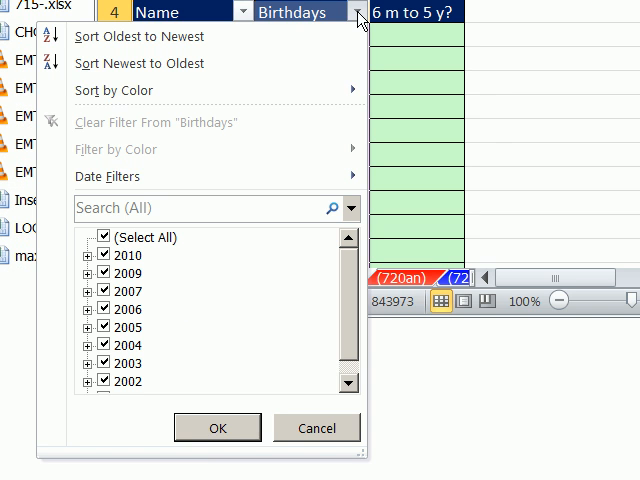
{"action": "left_click", "coordinate": [108, 176]}
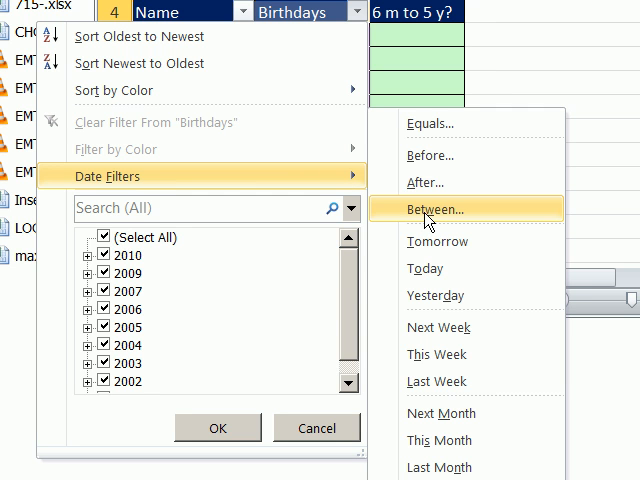
Choose Between and enter 9/8/2005 to 3/8/2010 in Custom AutoFilter.
{"action": "left_click", "coordinate": [443, 209]}
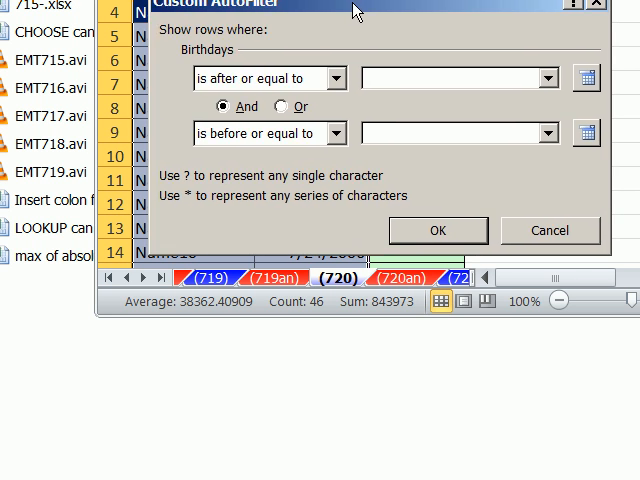
{"action": "left_click_drag", "start_coordinate": [355, 6], "coordinate": [360, 116]}
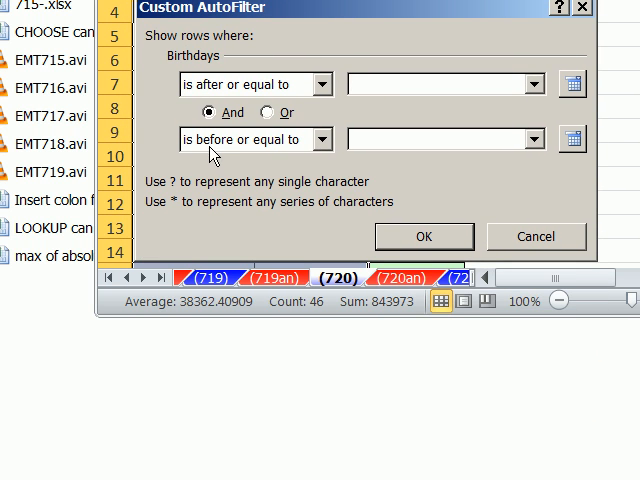
{"action": "left_click", "coordinate": [440, 84]}
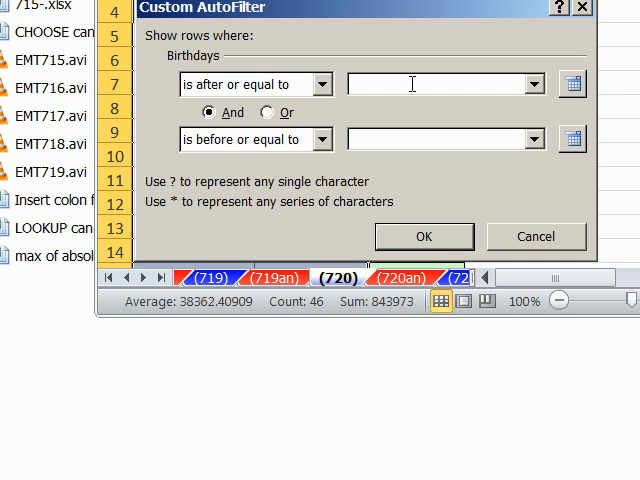
{"action": "type", "text": "9/8"}
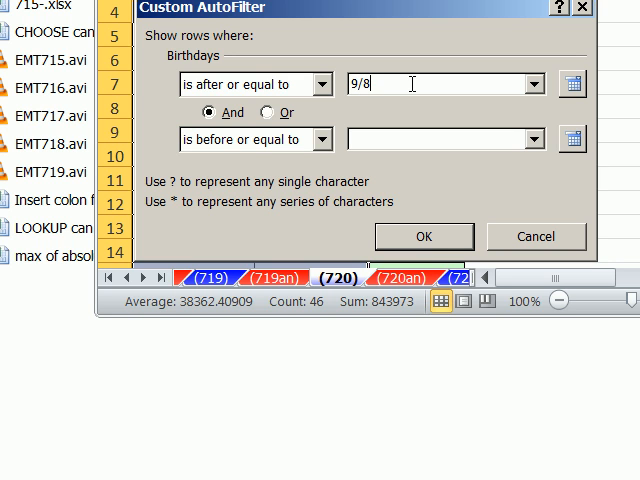
{"action": "type", "text": "2"}
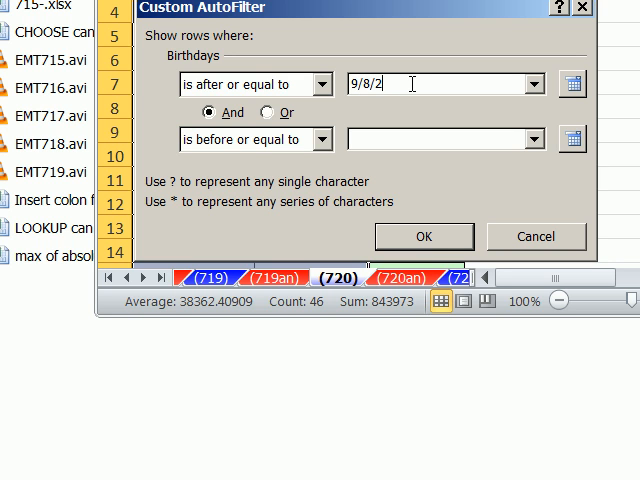
{"action": "type", "text": "005"}
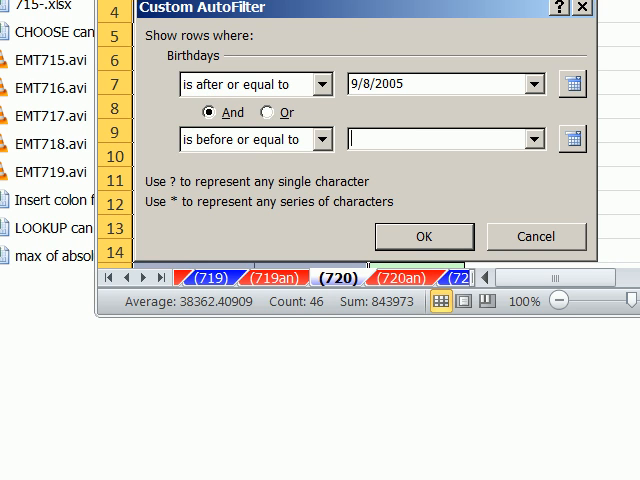
{"action": "type", "text": "3"}
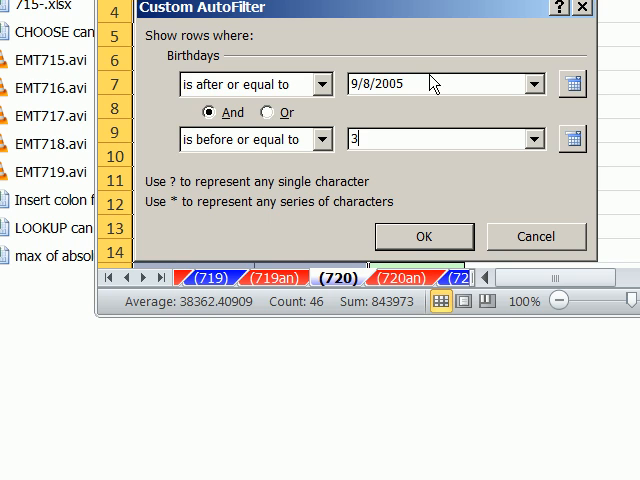
{"action": "type", "text": "/8/200"}
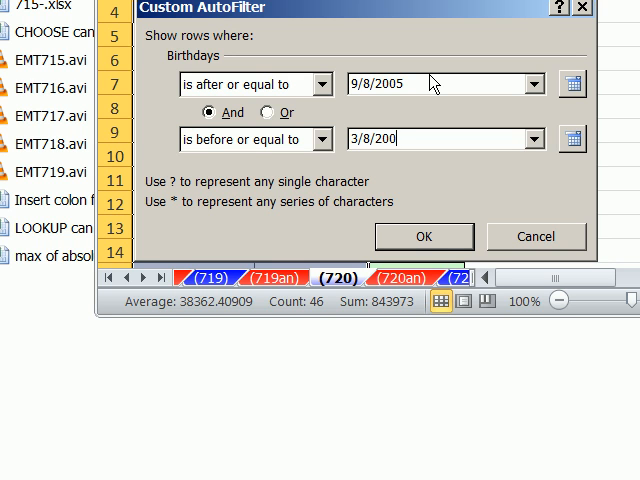
{"action": "type", "text": "10"}
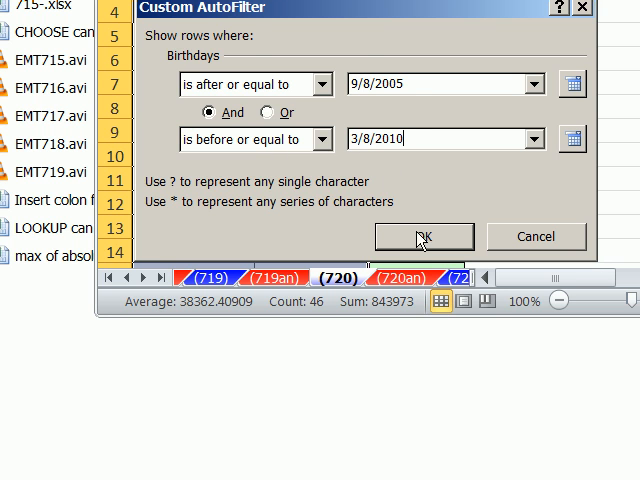
Apply the 9/8/2005–3/8/2010 filter, then clear it to show every name.
{"action": "left_click", "coordinate": [415, 236]}
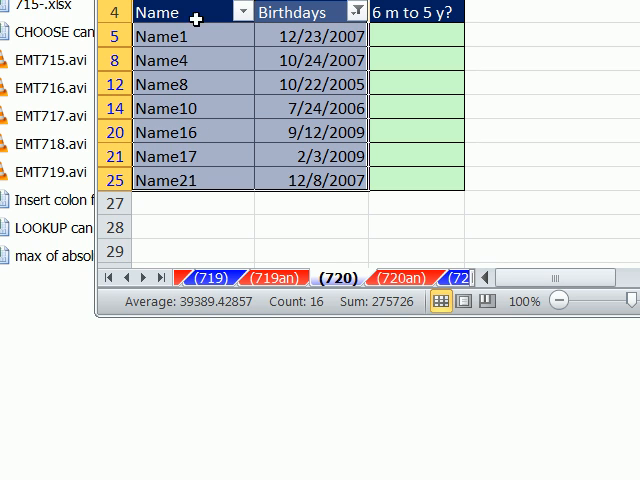
{"action": "mouse_move", "coordinate": [345, 42]}
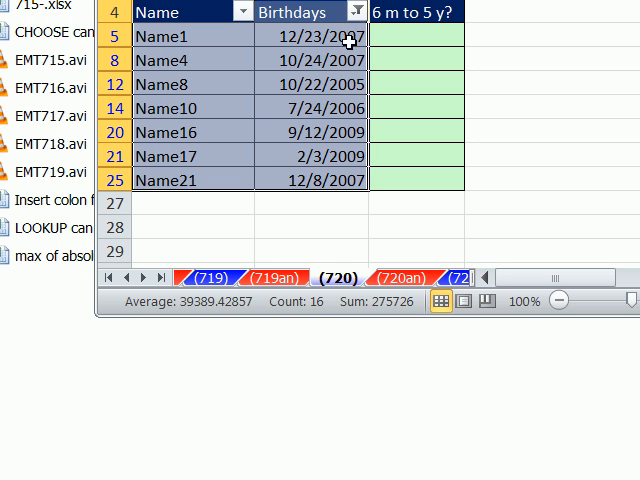
{"action": "mouse_move", "coordinate": [360, 12]}
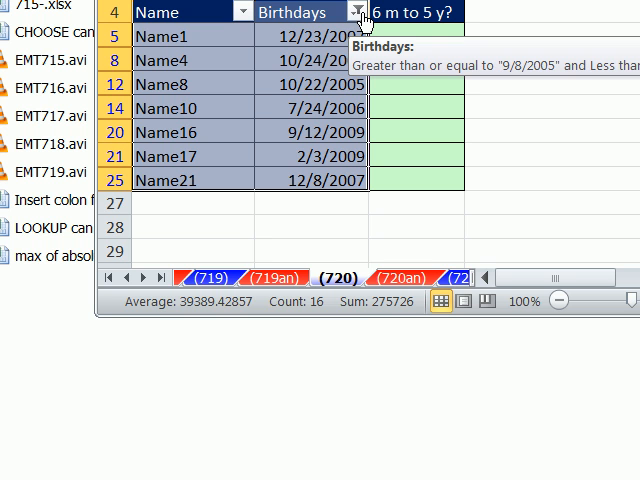
{"action": "left_click", "coordinate": [357, 12]}
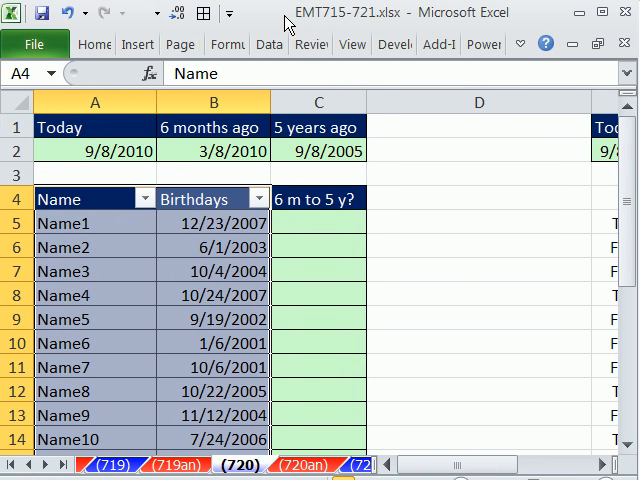
{"action": "left_click", "coordinate": [318, 222]}
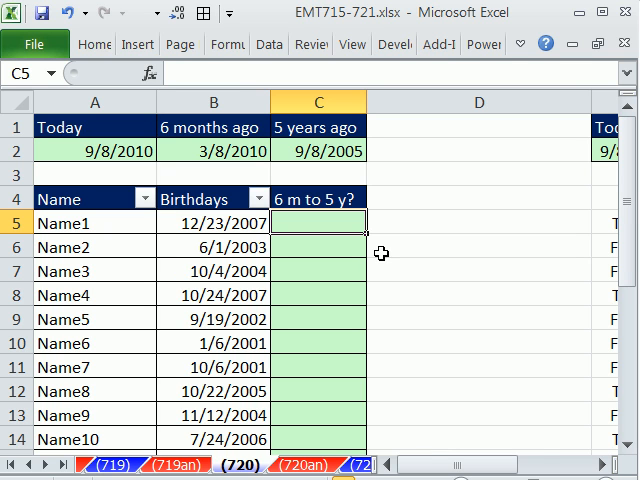
{"action": "left_click", "coordinate": [318, 150]}
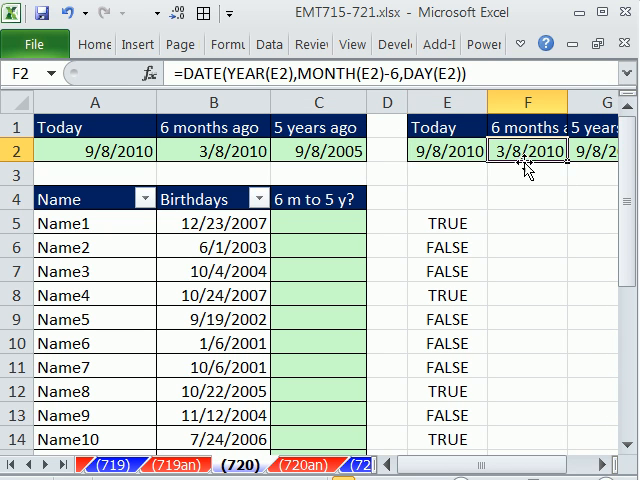
{"action": "left_click", "coordinate": [570, 151]}
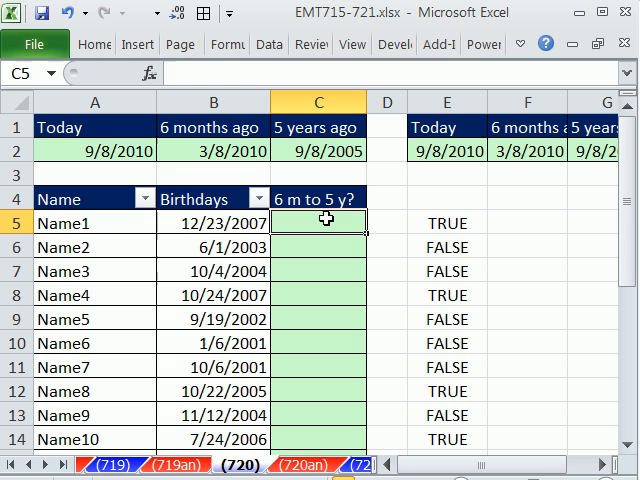
{"action": "mouse_move", "coordinate": [366, 394]}
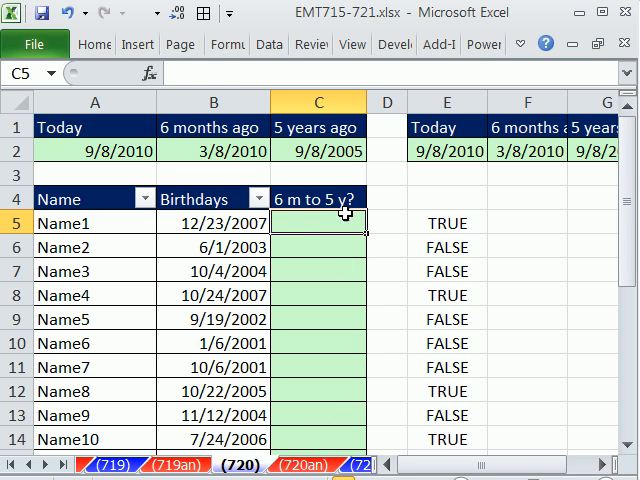
{"action": "mouse_move", "coordinate": [134, 219]}
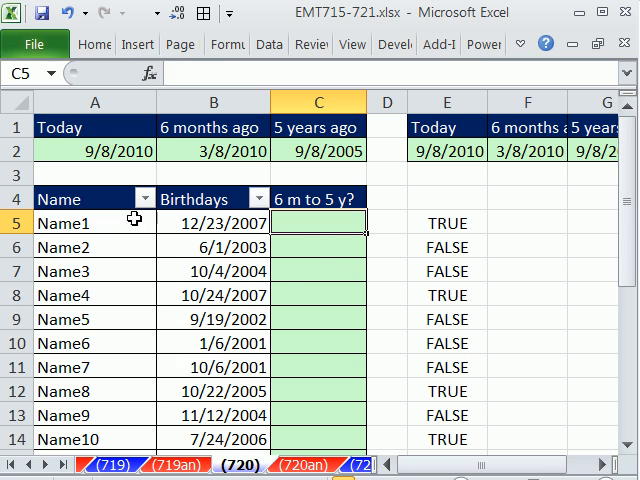
{"action": "mouse_move", "coordinate": [120, 385]}
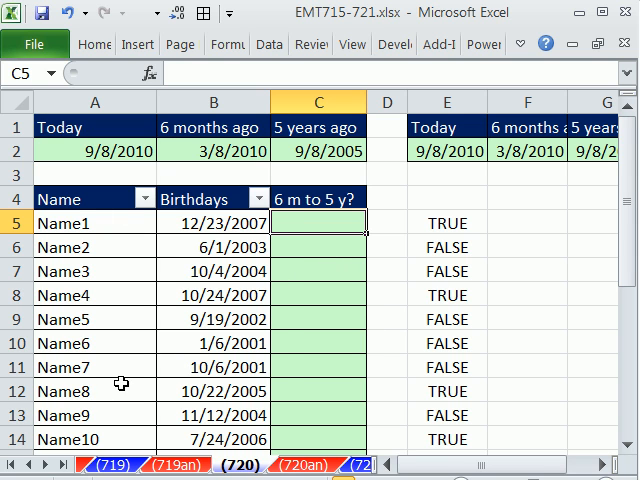
{"action": "mouse_move", "coordinate": [311, 127]}
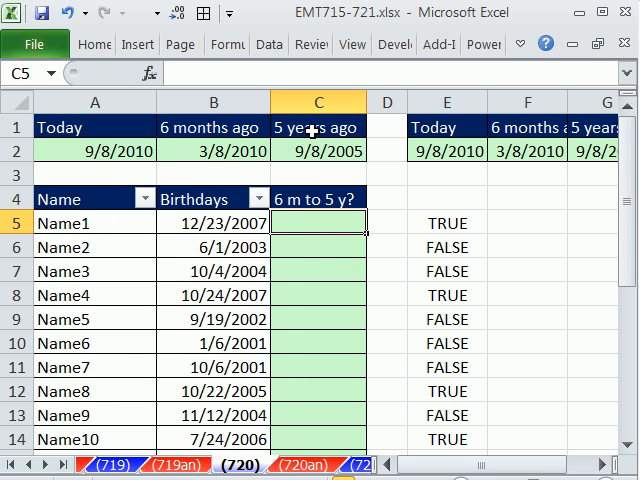
{"action": "mouse_move", "coordinate": [373, 331]}
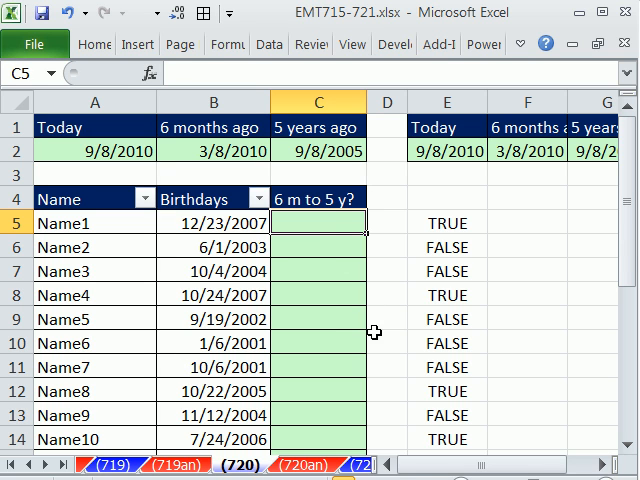
Type =AND($B5>=$C$2 in C5, locking the references with F4.
{"action": "type", "text": "=AND("}
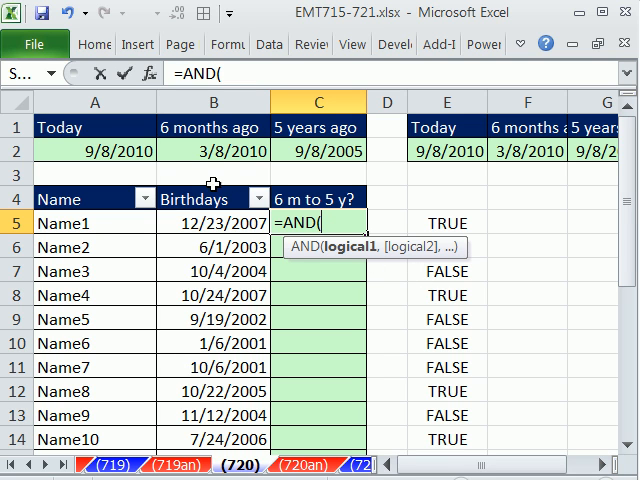
{"action": "mouse_move", "coordinate": [232, 229]}
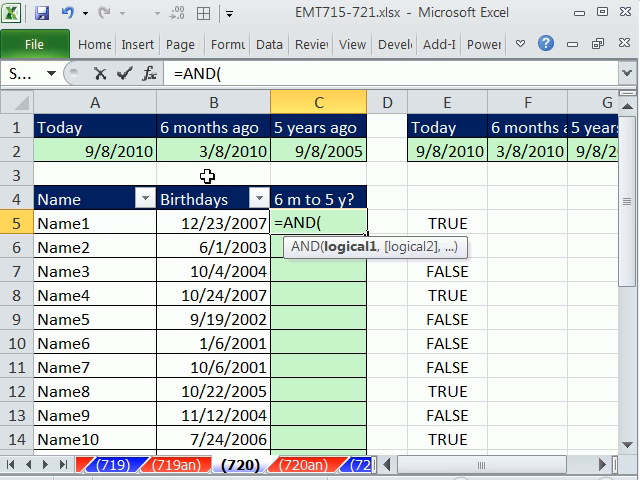
{"action": "mouse_move", "coordinate": [240, 184]}
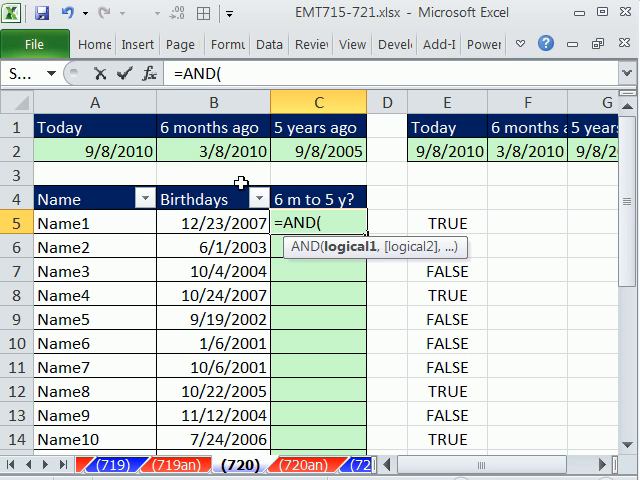
{"action": "left_click", "coordinate": [202, 223]}
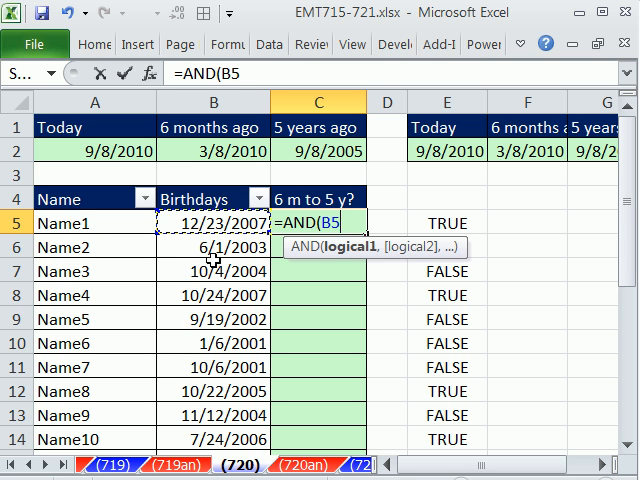
{"action": "key", "text": "f4"}
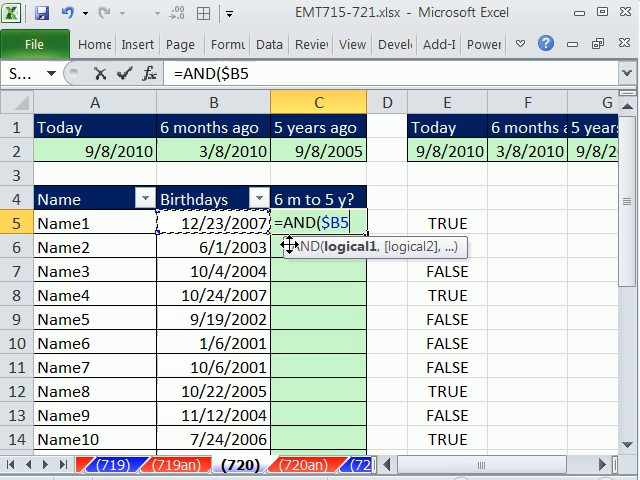
{"action": "mouse_move", "coordinate": [395, 225]}
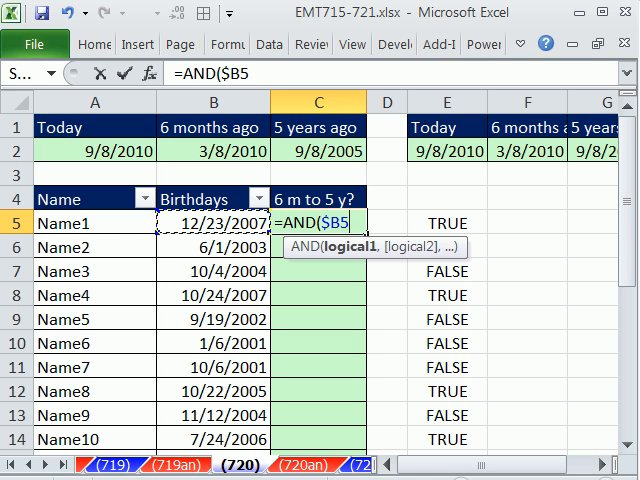
{"action": "type", "text": ">="}
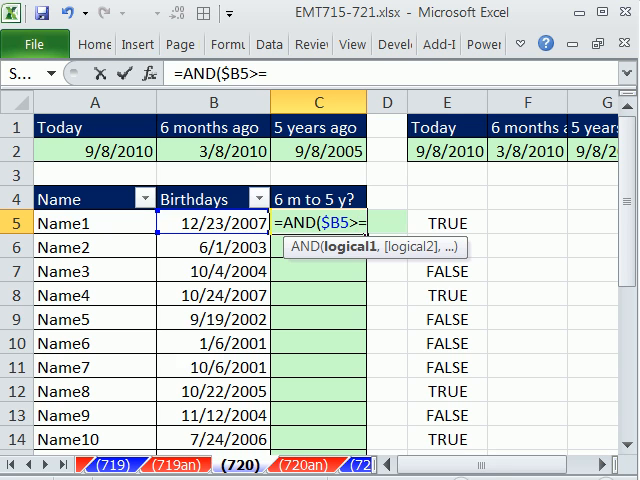
{"action": "left_click", "coordinate": [318, 150]}
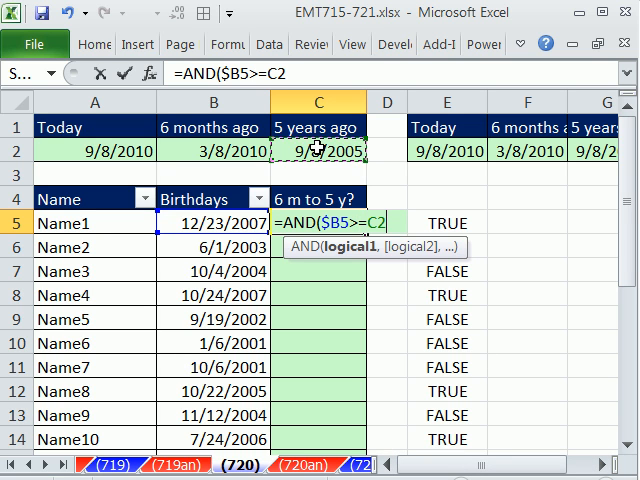
{"action": "key", "text": "f4"}
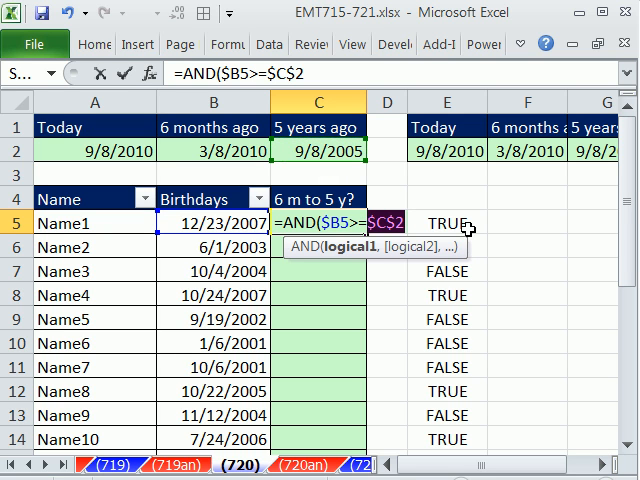
{"action": "mouse_move", "coordinate": [162, 161]}
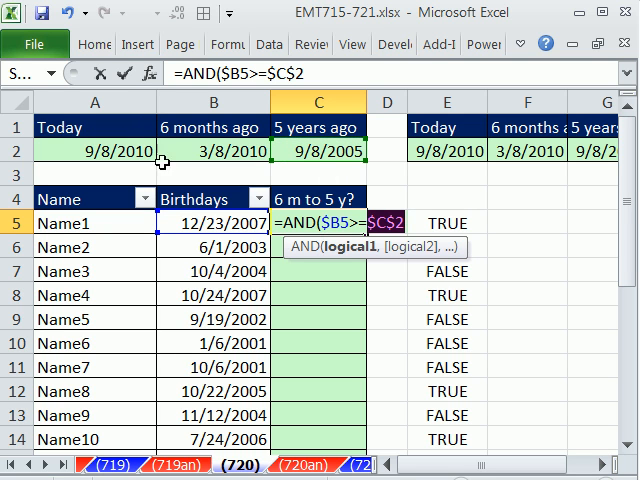
{"action": "mouse_move", "coordinate": [390, 363]}
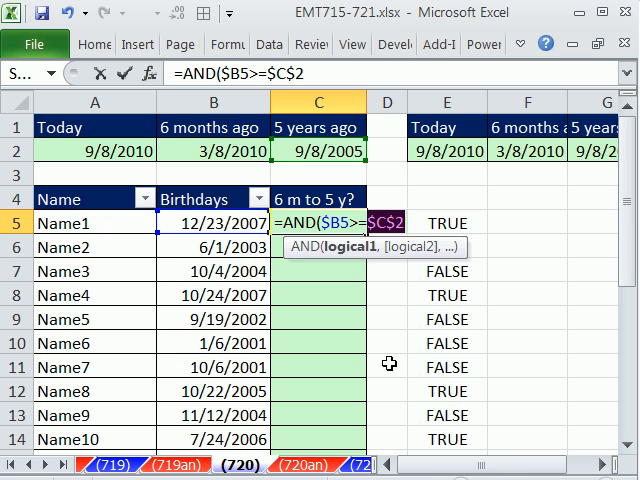
Rewrite the C5 test using EDATE(TODAY(),-60) and begin the second EDATE comparison.
{"action": "type", "text": "edate"}
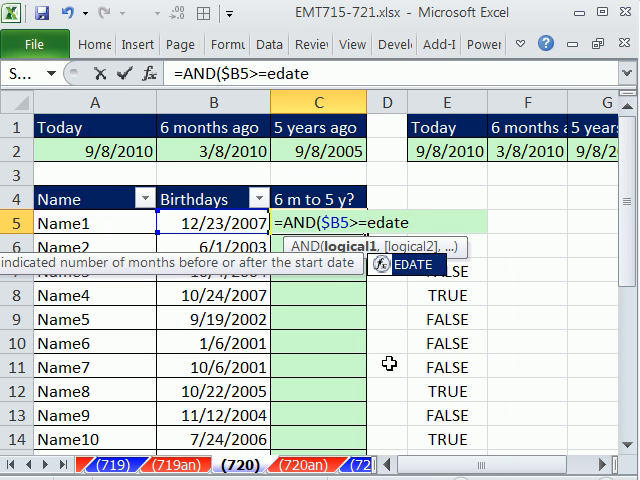
{"action": "type", "text": "("}
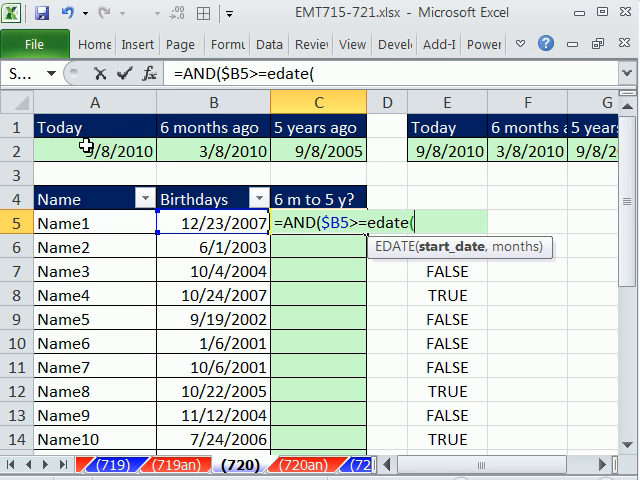
{"action": "type", "text": "t"}
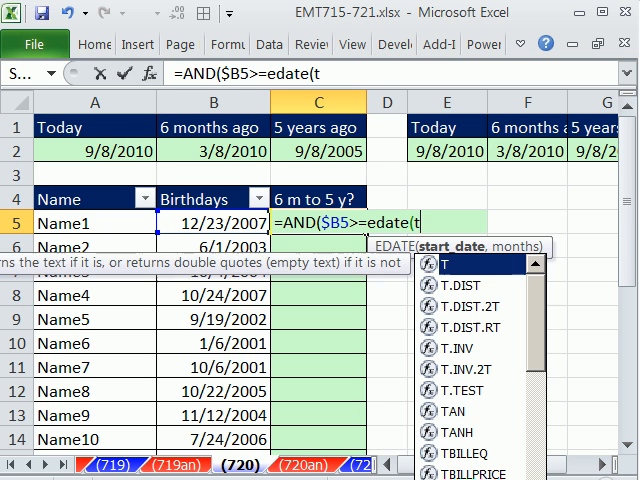
{"action": "type", "text": "oday(),"}
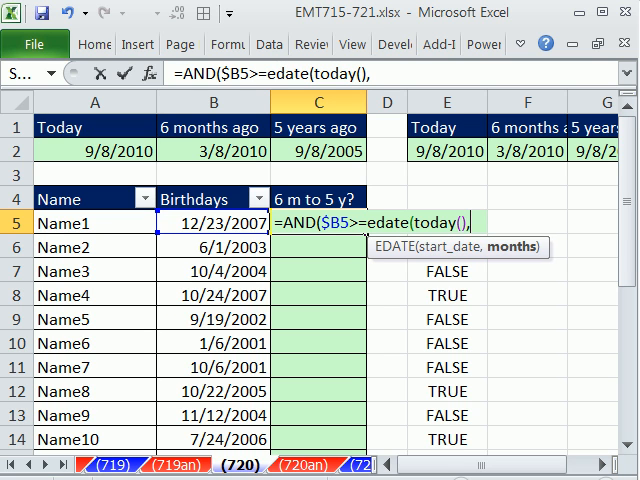
{"action": "type", "text": "-"}
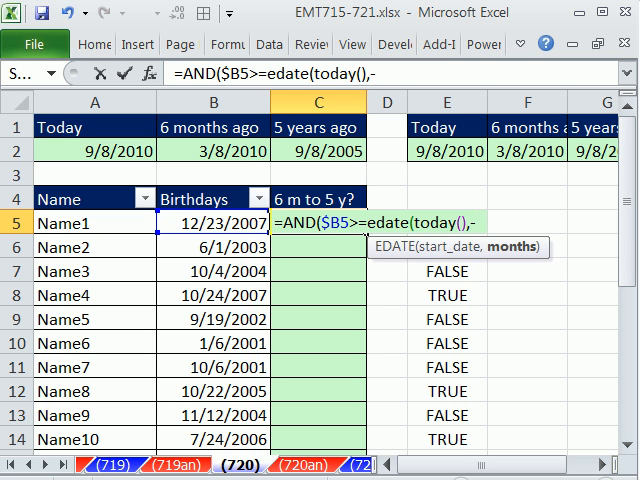
{"action": "type", "text": "60)"}
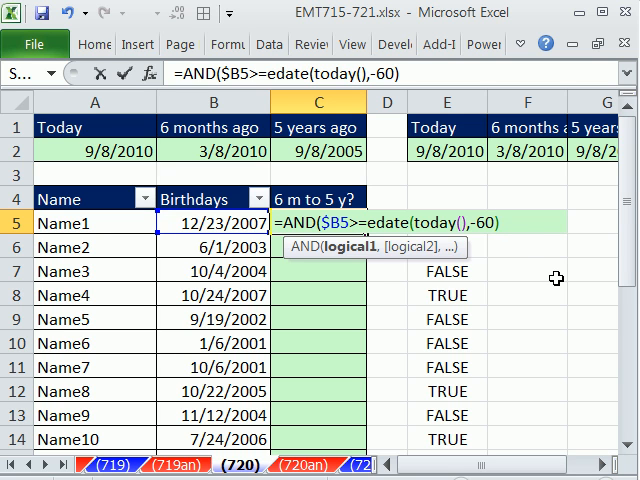
{"action": "type", "text": ","}
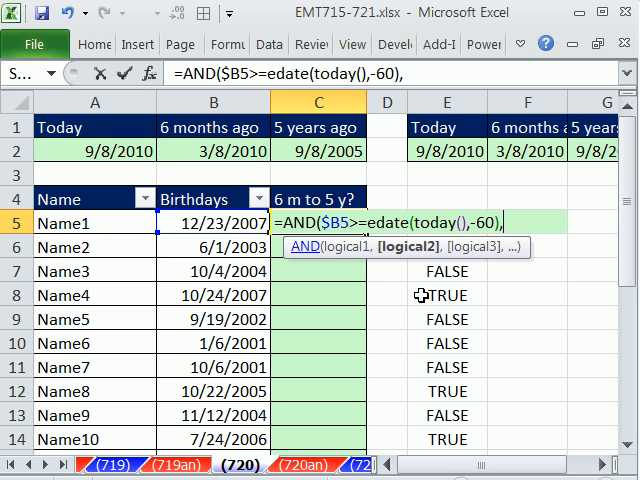
{"action": "type", "text": "$B5>=edate(today(),-60)"}
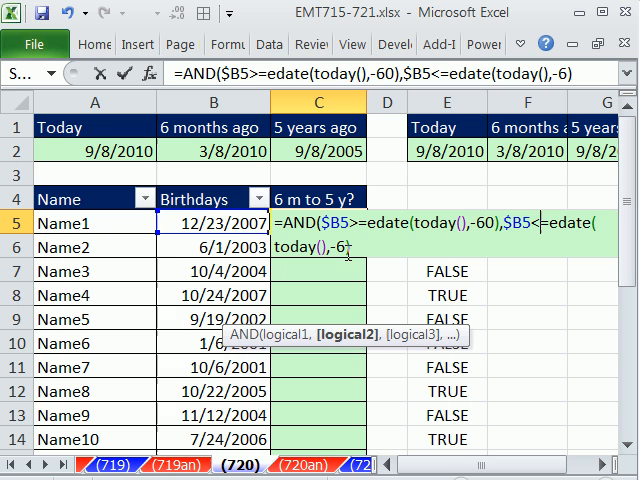
{"action": "mouse_move", "coordinate": [358, 270]}
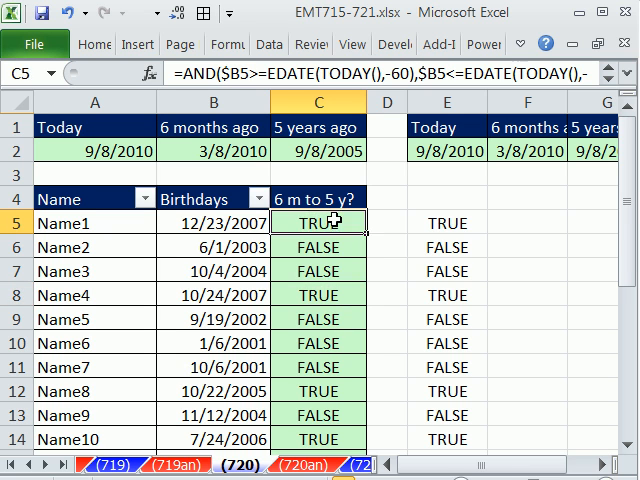
Fill the C5 formula down so all ten names show TRUE/FALSE.
{"action": "double_click", "coordinate": [320, 223]}
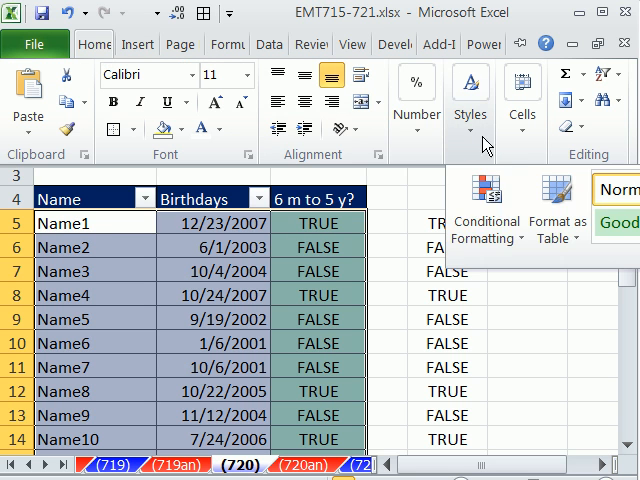
Add a rule using =AND($B5>=EDATE(TODAY(),-60),$B5<=EDATE(TODAY(),-6)) with yellow fill.
{"action": "left_click", "coordinate": [487, 205]}
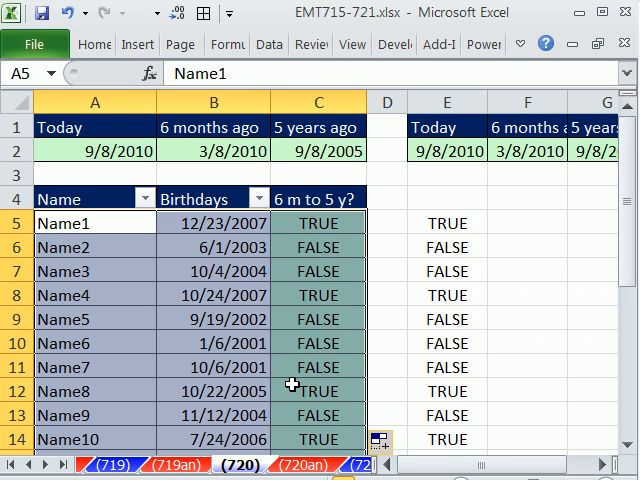
{"action": "key", "text": "alt"}
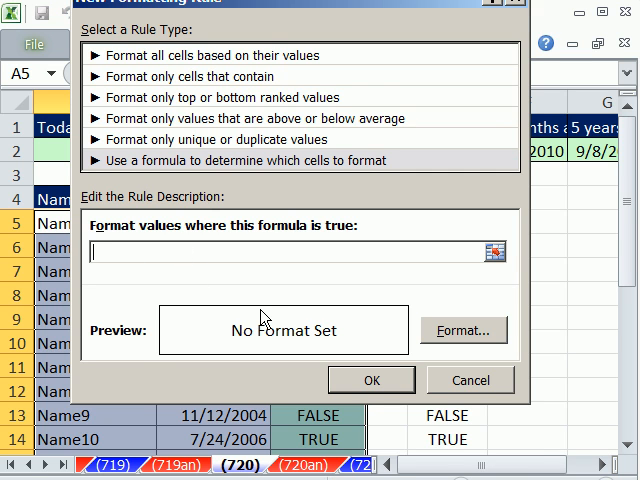
{"action": "type", "text": "=AND($B5>=EDATE(TODAY(),-60),$B5<=EDATE(TODAY(),-6))"}
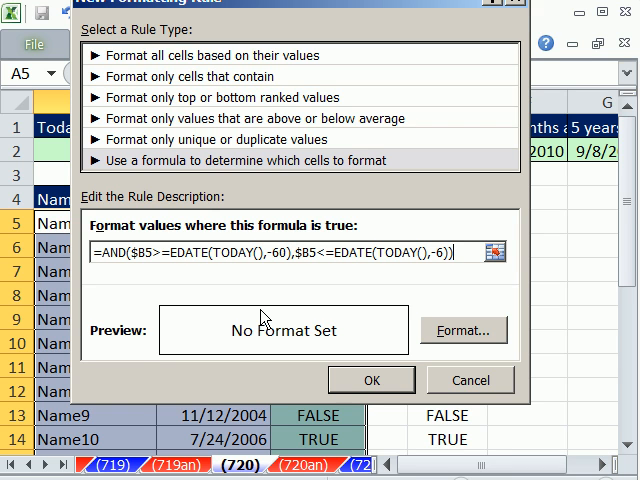
{"action": "mouse_move", "coordinate": [311, 335]}
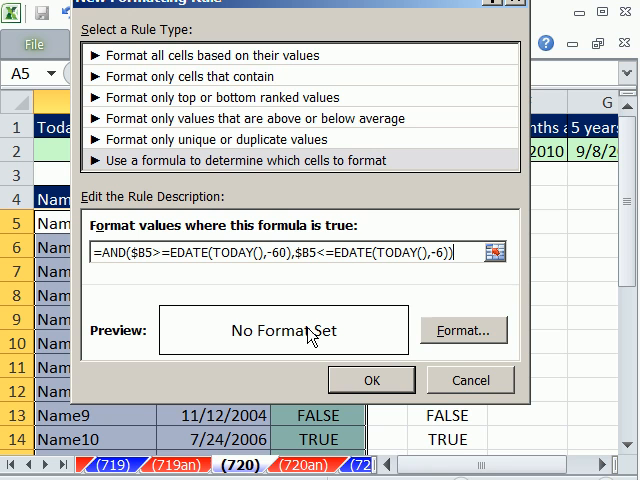
{"action": "left_click", "coordinate": [461, 330]}
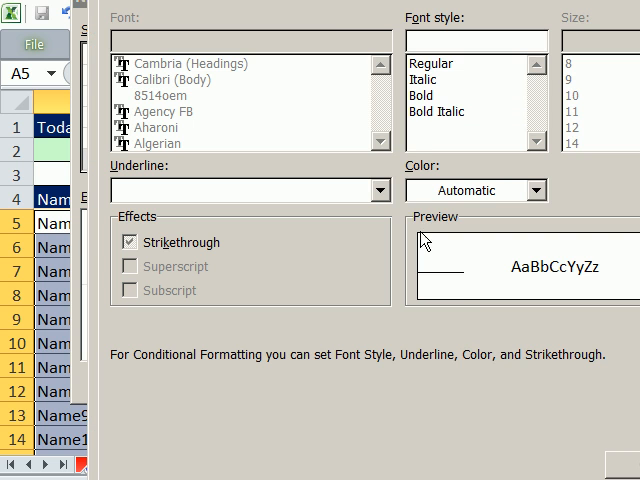
{"action": "left_click", "coordinate": [263, 9]}
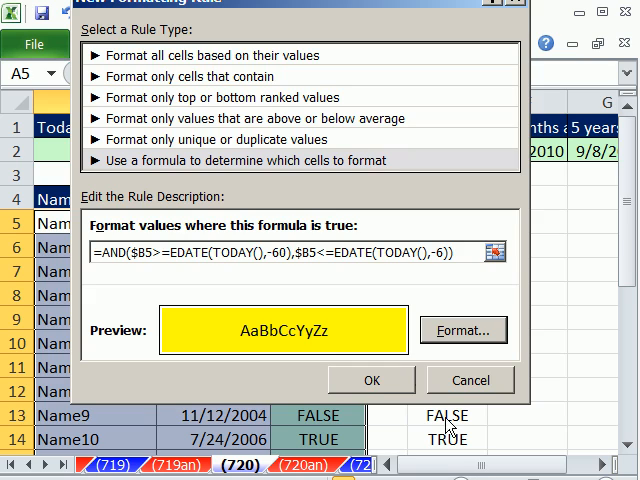
{"action": "left_click", "coordinate": [371, 380]}
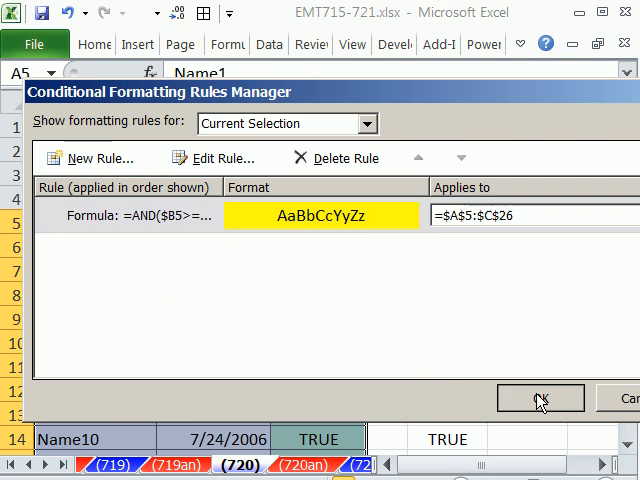
Confirm the yellow rule in the Rules Manager and review the C5 formula.
{"action": "left_click", "coordinate": [539, 398]}
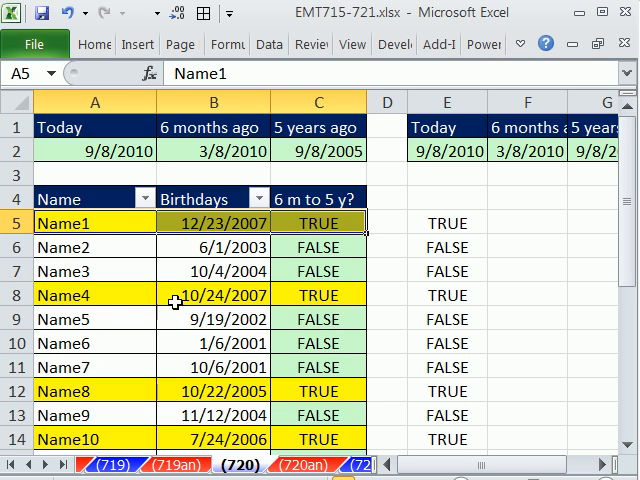
{"action": "left_click", "coordinate": [318, 223]}
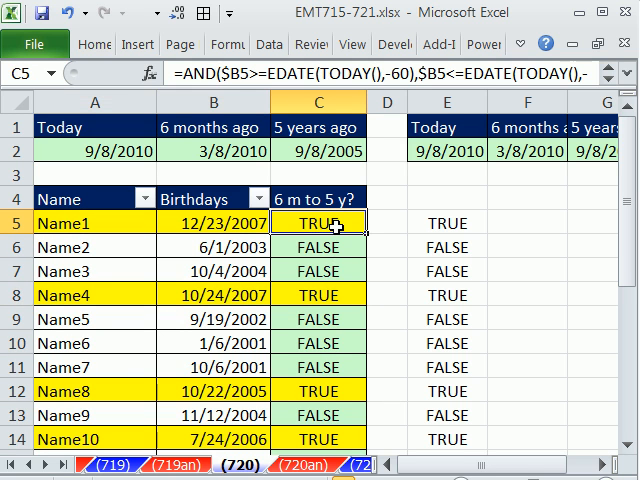